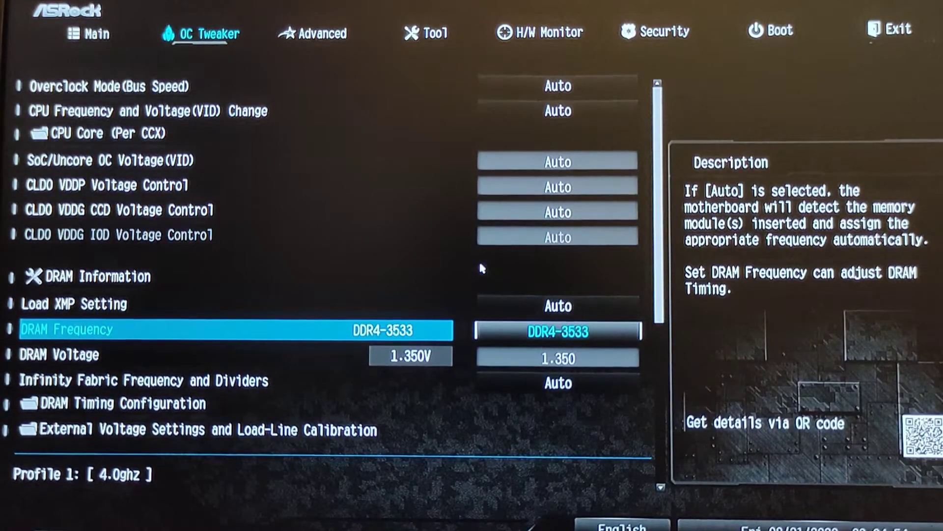
- Review the DRAM timing page (DDR4-3533, CAS 19) in the ASRock BIOS before booting Windows
left_click(118, 403)
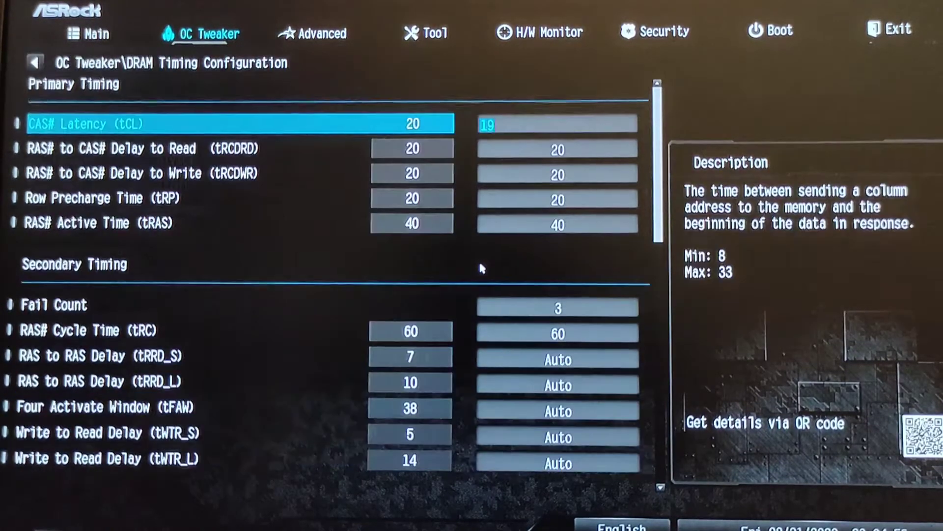
key("Down")
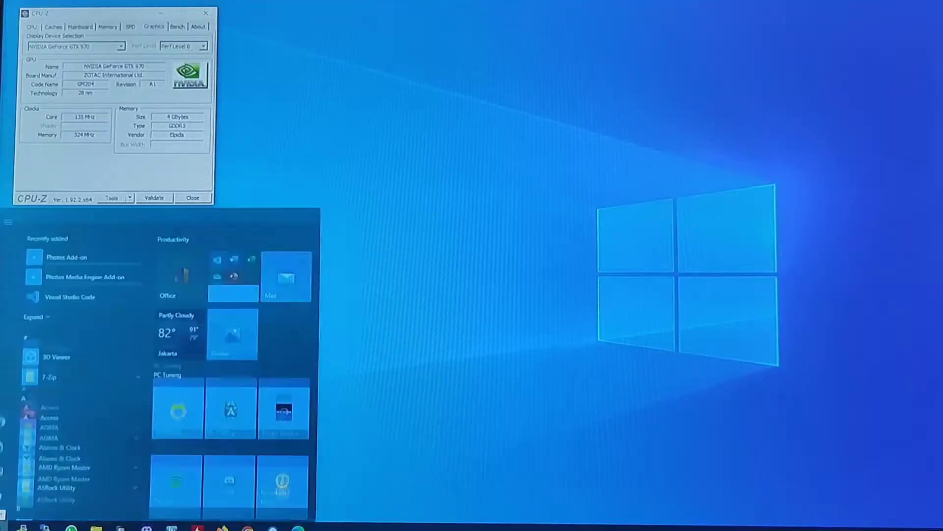
- Launch AMD Ryzen Master past the UAC and overclocking warnings to show the Ryzen 5 3600 status
left_click(58, 467)
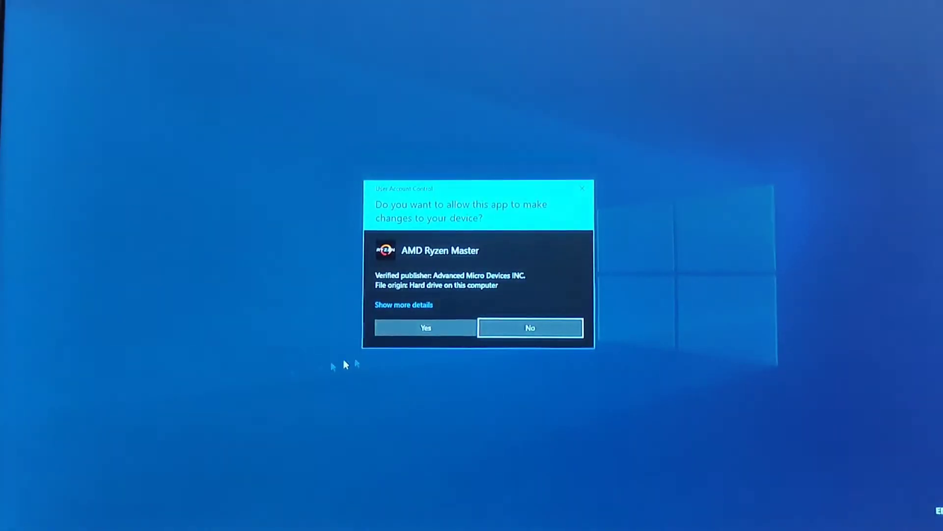
left_click(426, 328)
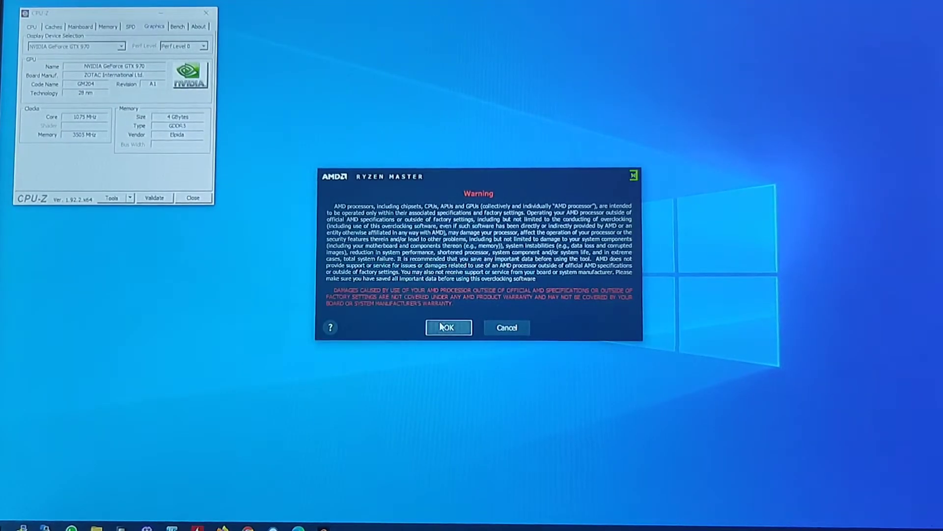
left_click(448, 327)
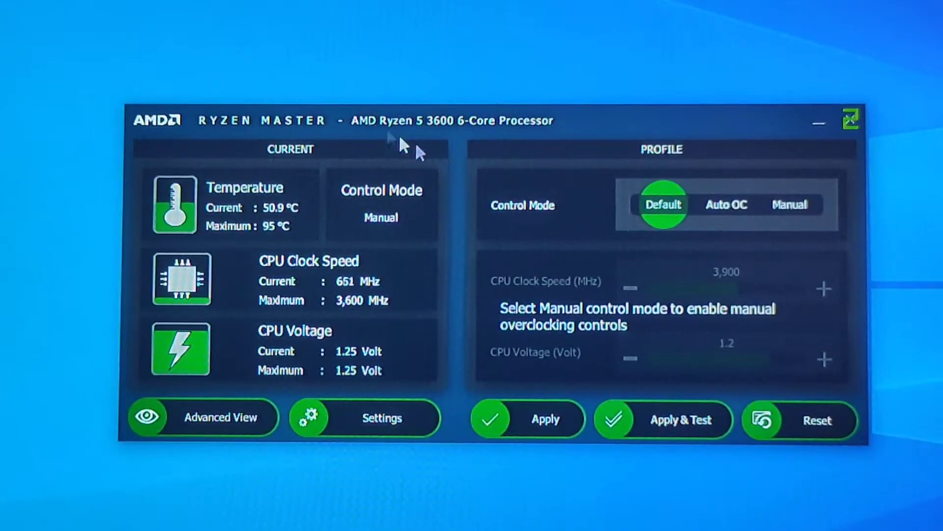
mouse_move(669, 211)
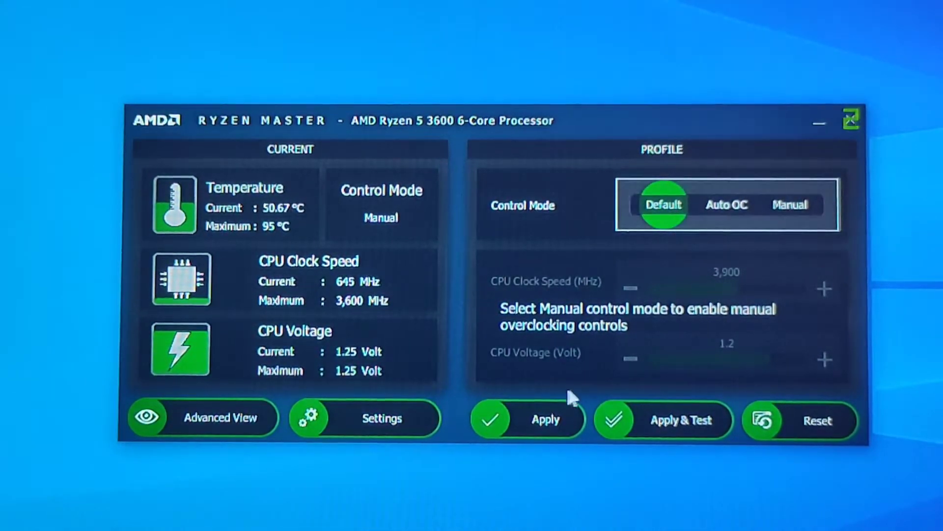
left_click(546, 419)
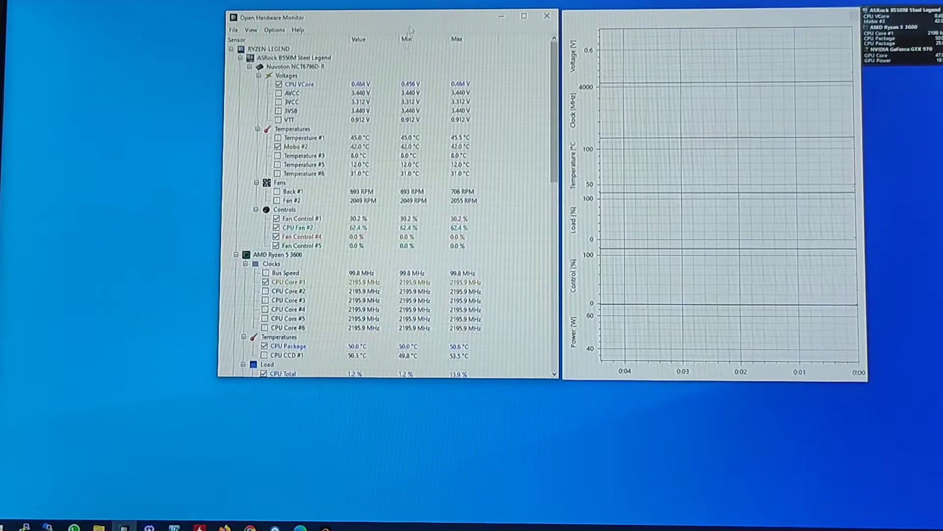
- Position the Open Hardware Monitor plot window to watch CPU voltage, clocks, temperature and power under load
left_click_drag(382, 17, 223, 57)
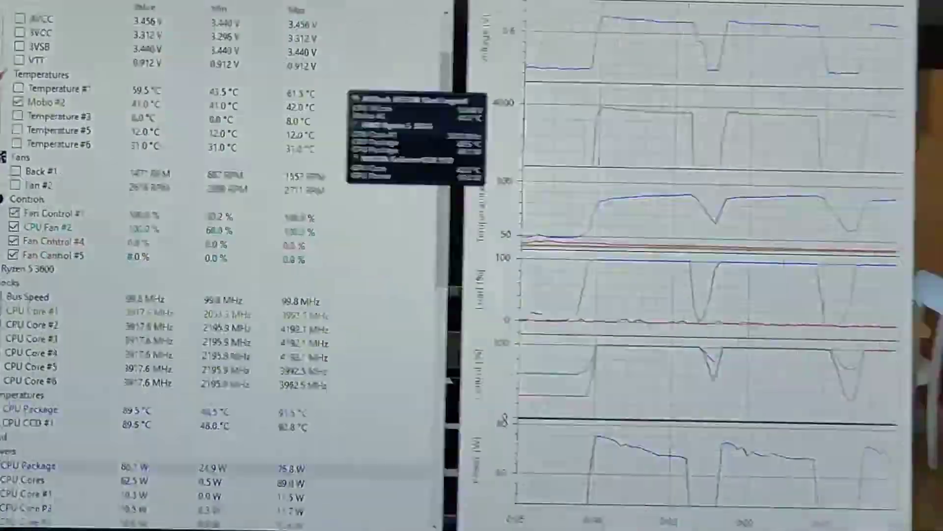
- Run the Cinebench R20 CPU benchmark at stock settings, scoring 3343 pts
left_click(176, 77)
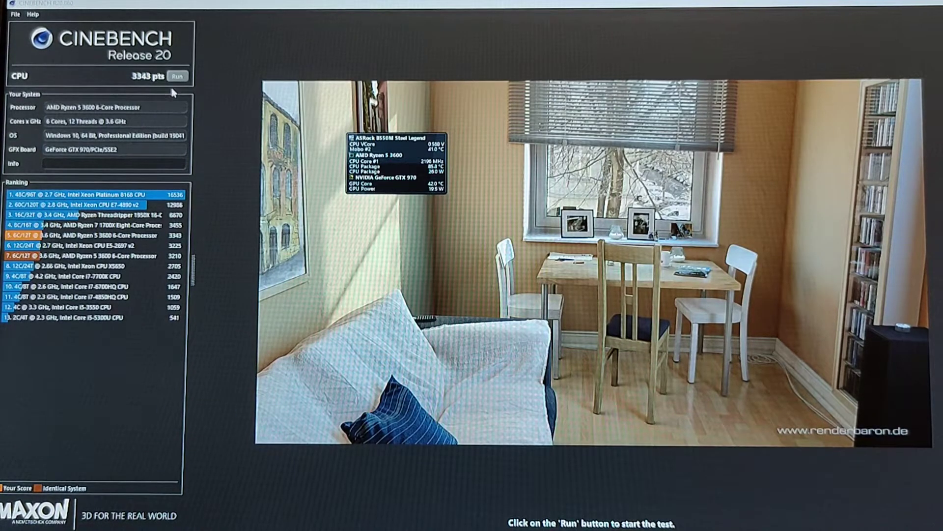
left_click(178, 75)
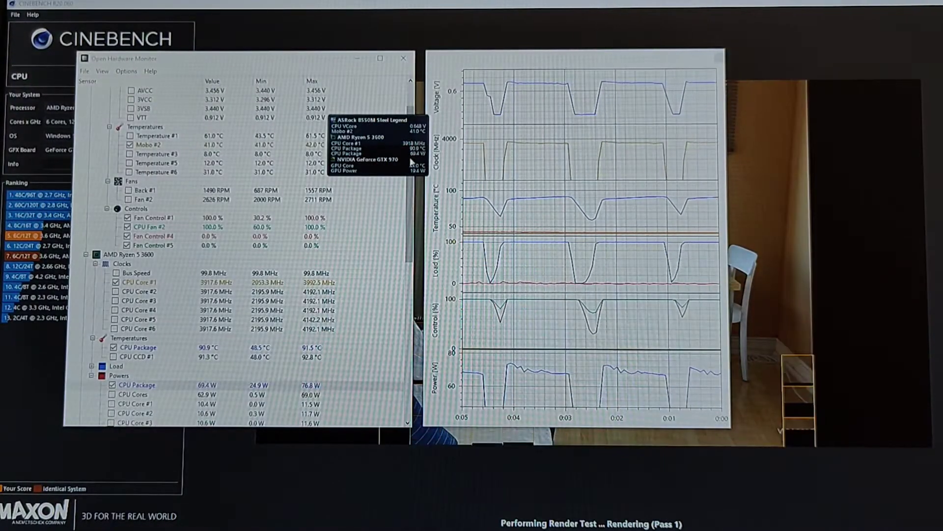
left_click(86, 71)
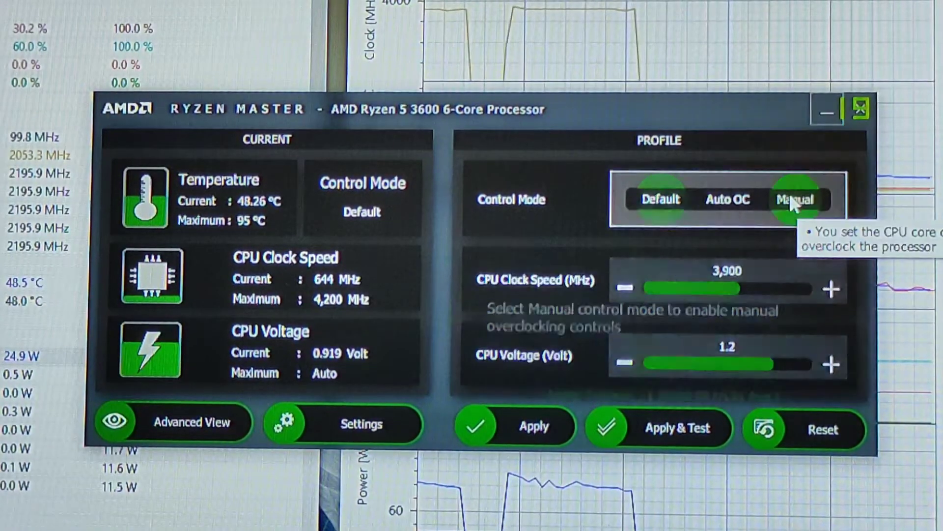
- Apply a Manual profile of 3,900 MHz at 1.2 V in Ryzen Master, confirming the warning
left_click(794, 199)
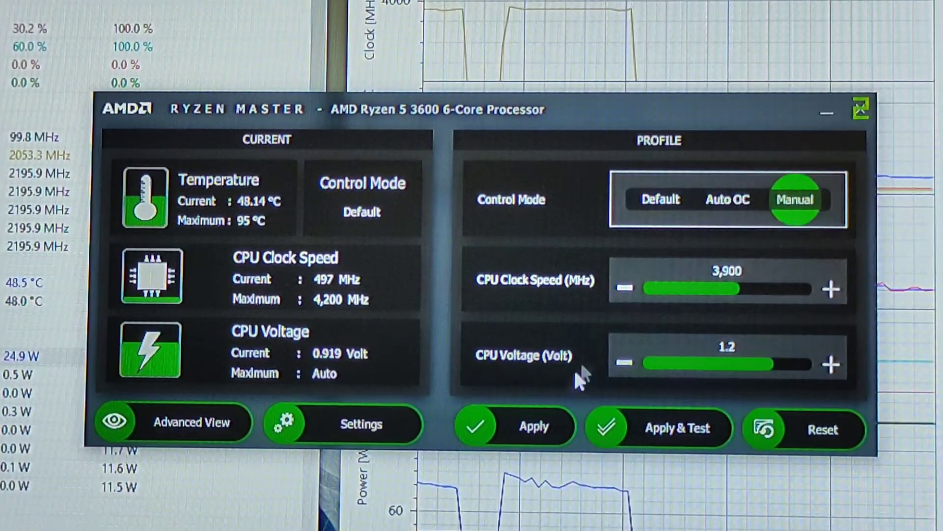
mouse_move(532, 436)
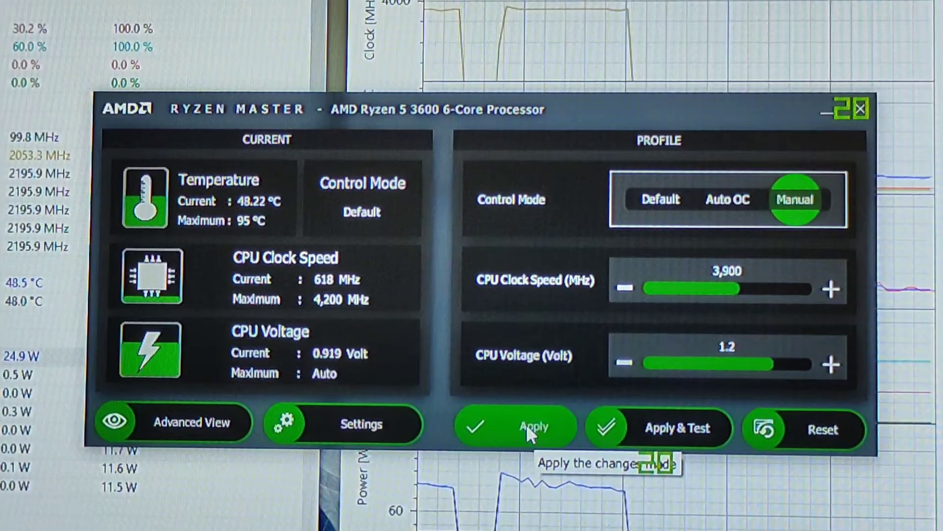
left_click(529, 426)
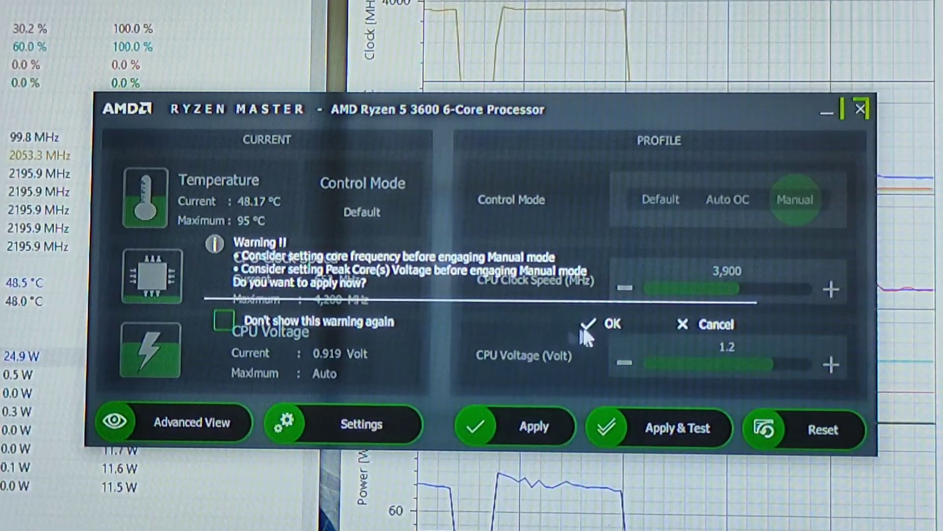
left_click(591, 323)
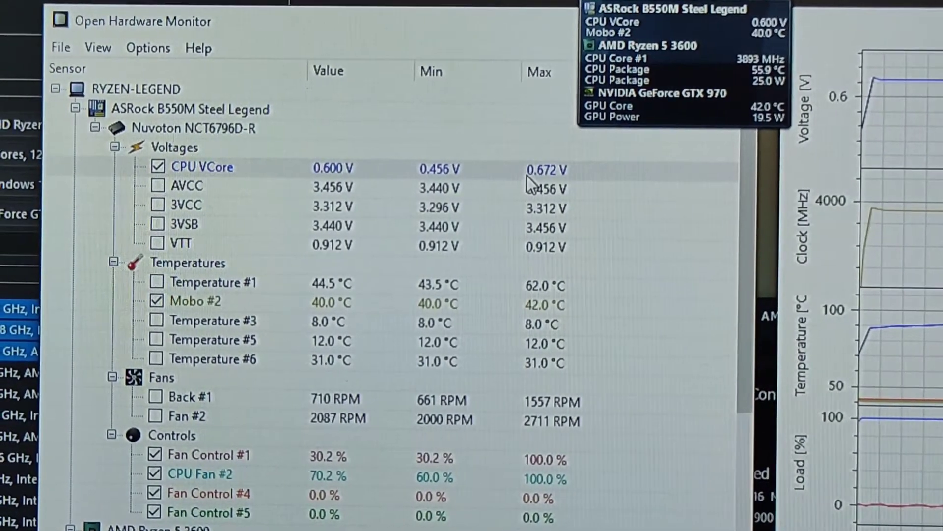
- Scroll to the Ryzen 5 3600 Clocks section to verify all six cores near 3892.7 MHz
scroll("down", 3)
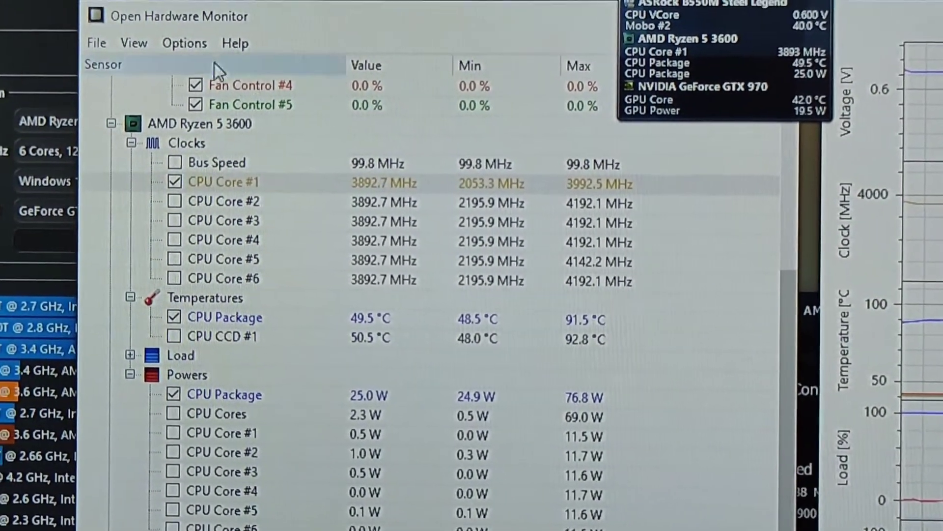
left_click(134, 43)
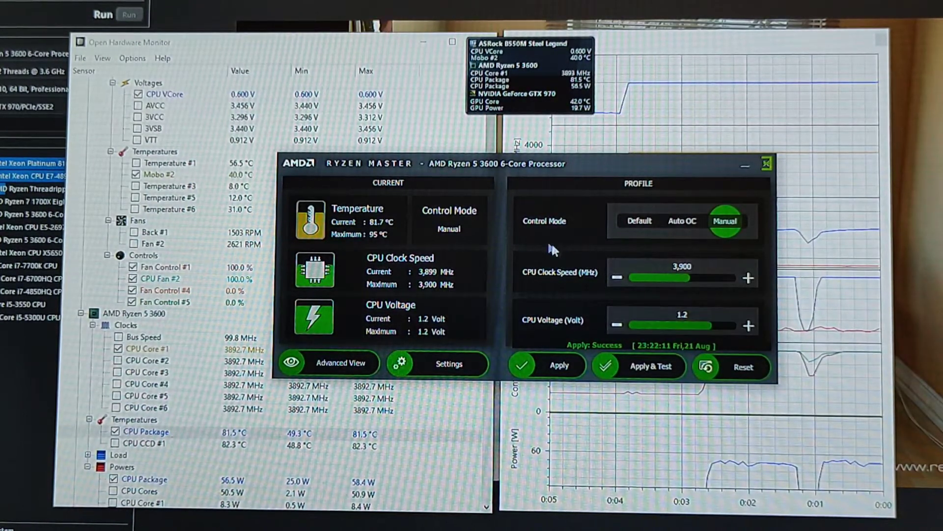
mouse_move(396, 237)
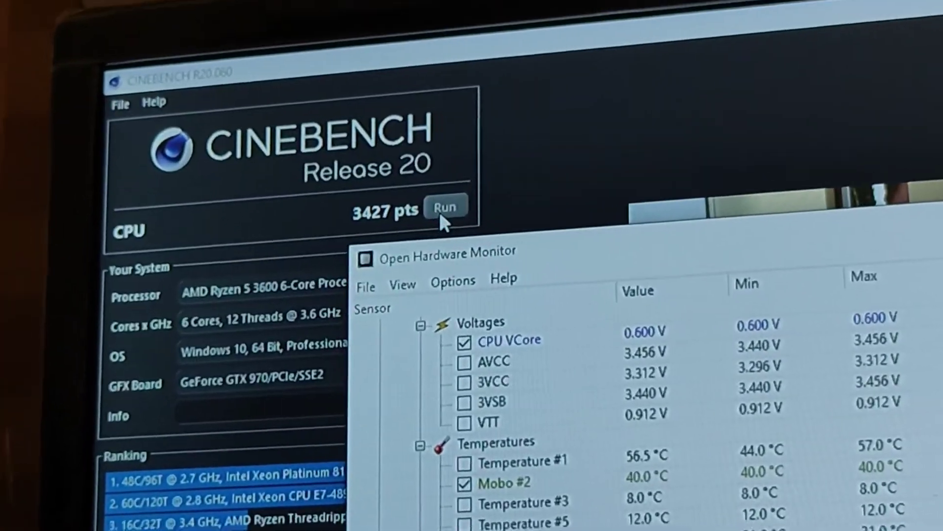
- Run the Cinebench R20 CPU benchmark at 3.9 GHz and 1.2 V, scoring 3440 pts
left_click(445, 207)
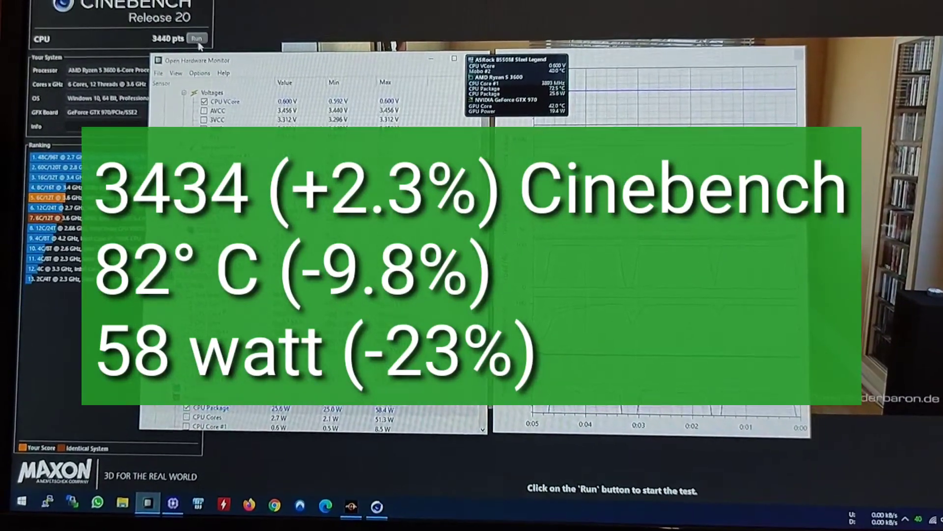
- Start another Cinebench R20 CPU benchmark pass with the manual profile
left_click(197, 38)
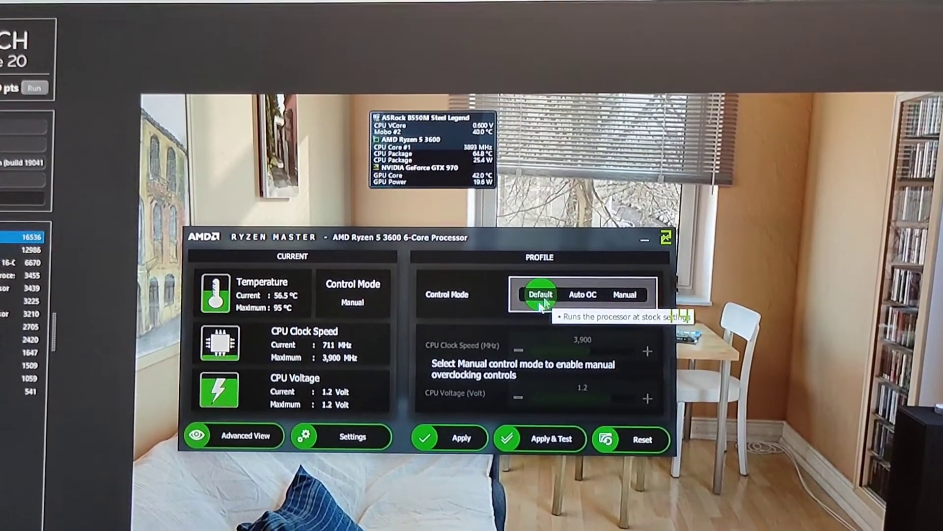
- Return the processor to Default control mode in Ryzen Master and apply it
left_click(452, 438)
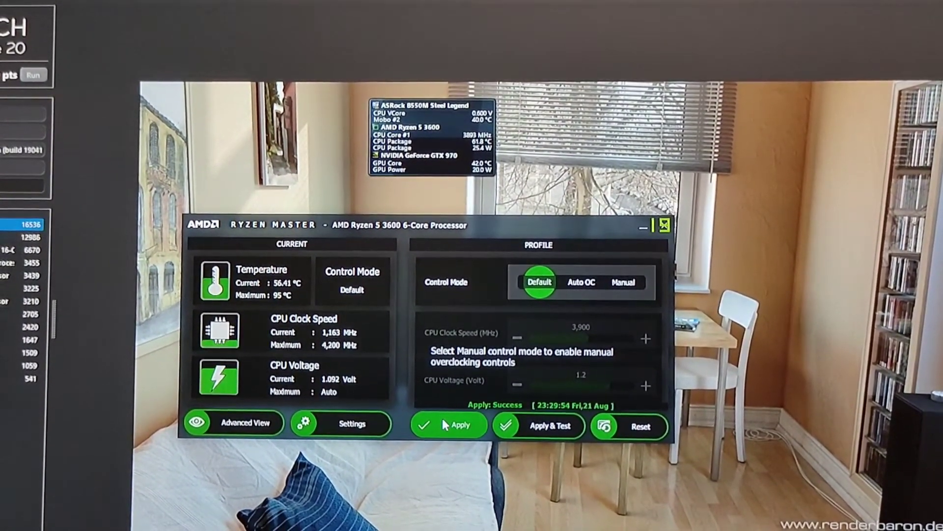